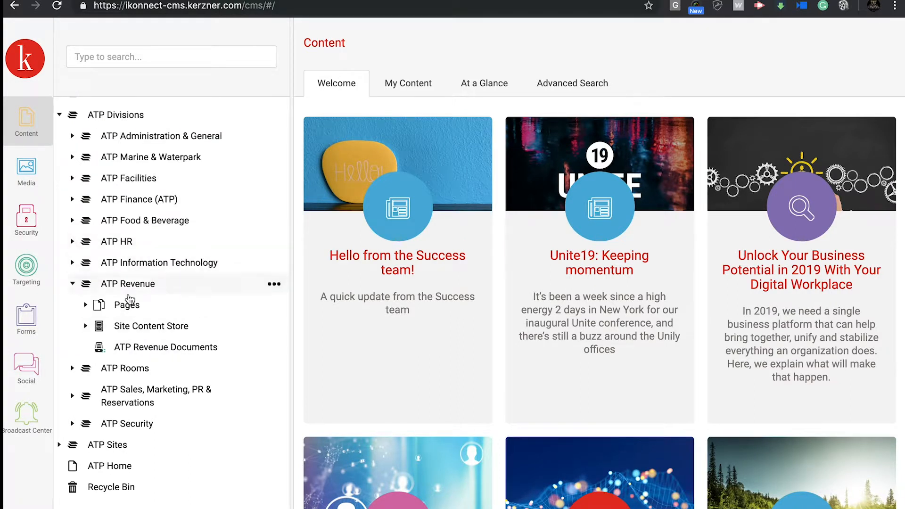
Step: Open ATP HR Home from the ATP HR Pages tree to view its details and content layout
left_click(150, 325)
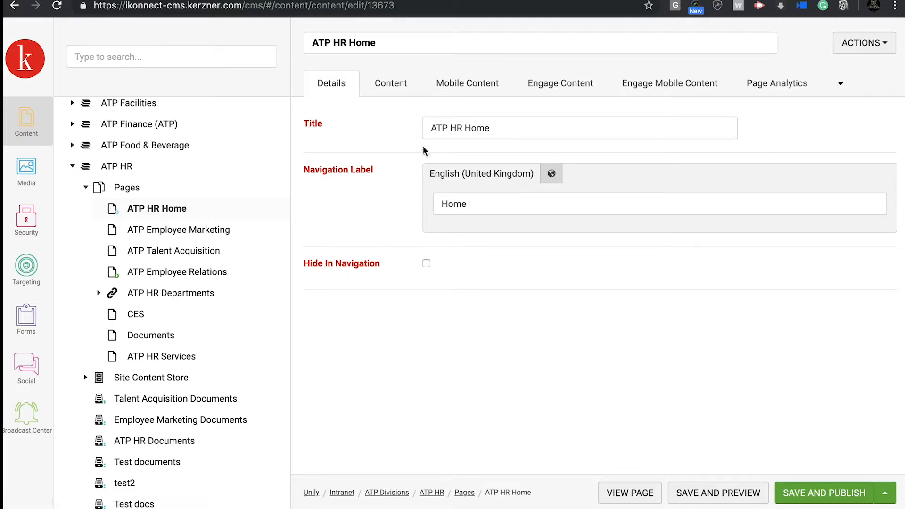
mouse_move(479, 233)
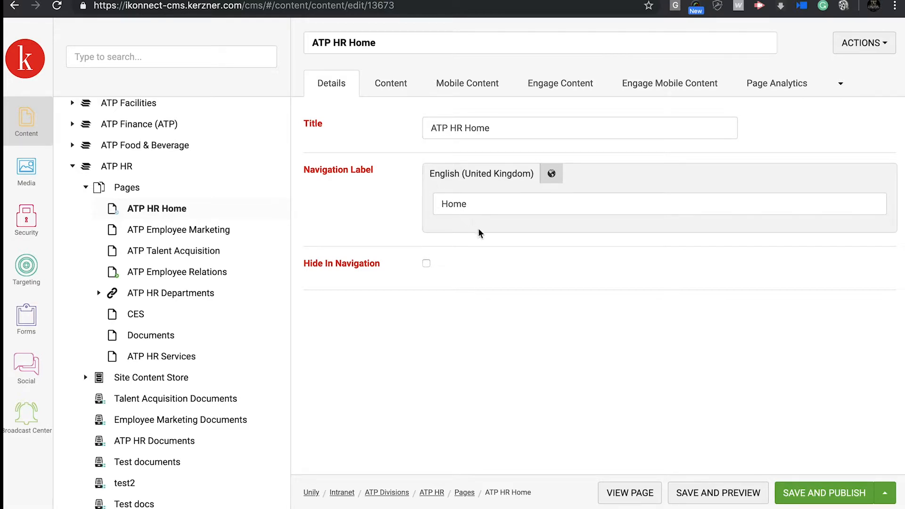
left_click(391, 82)
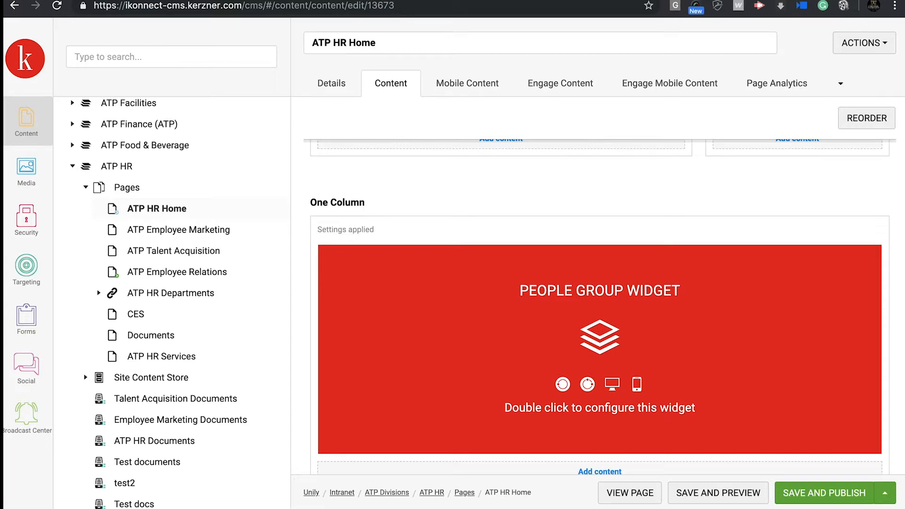